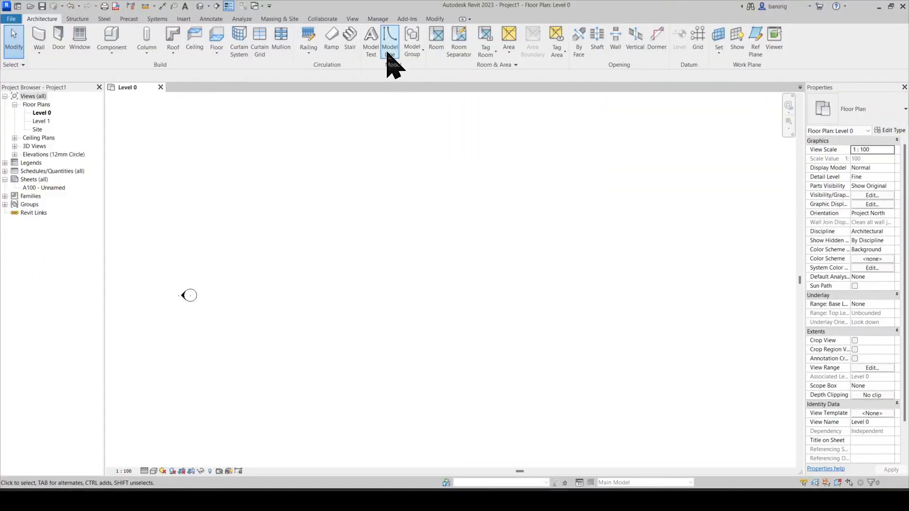
Step: Start the Model Line tool on the Level 0 plan to draw a start-end-radius arc
{"action": "left_click", "coordinate": [390, 40]}
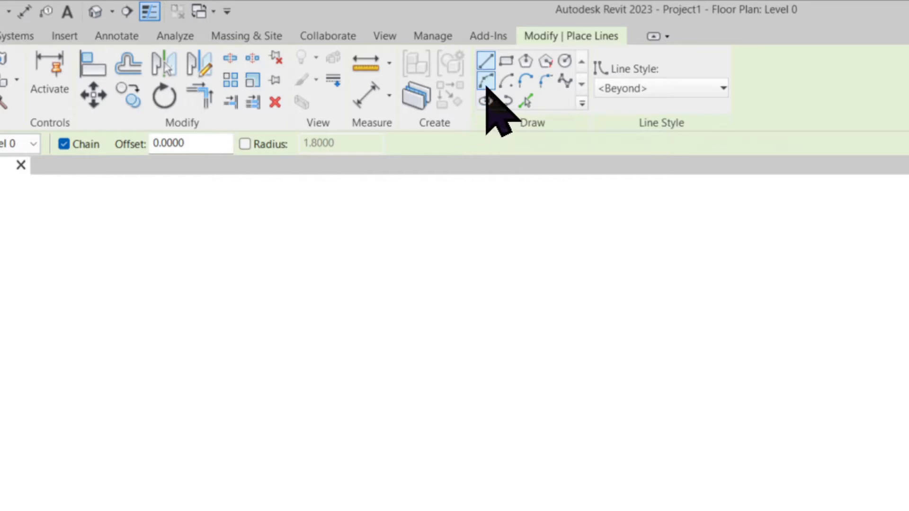
{"action": "mouse_move", "coordinate": [486, 82]}
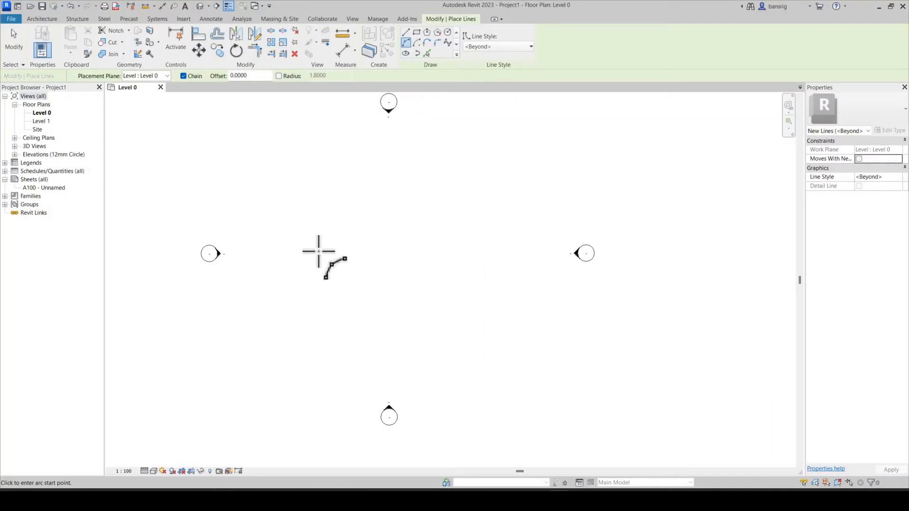
{"action": "mouse_move", "coordinate": [301, 267]}
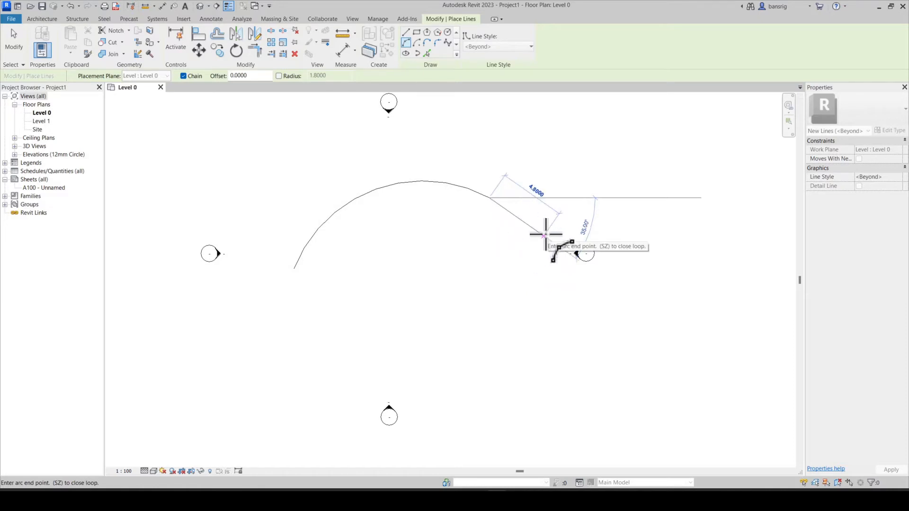
{"action": "mouse_move", "coordinate": [534, 258]}
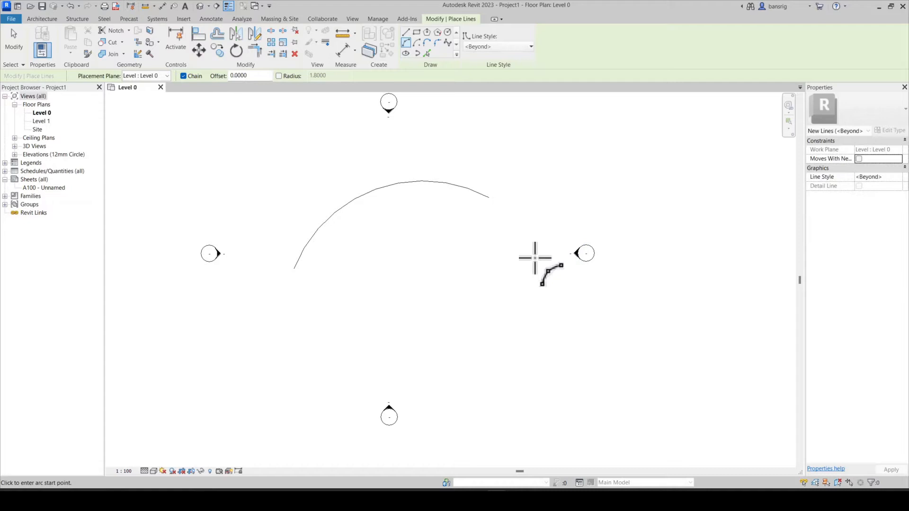
{"action": "mouse_move", "coordinate": [510, 79]}
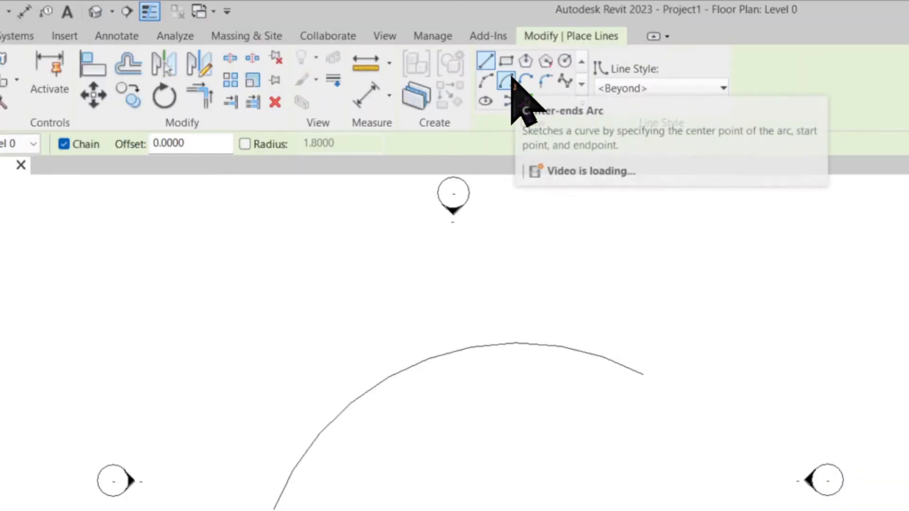
{"action": "mouse_move", "coordinate": [510, 84]}
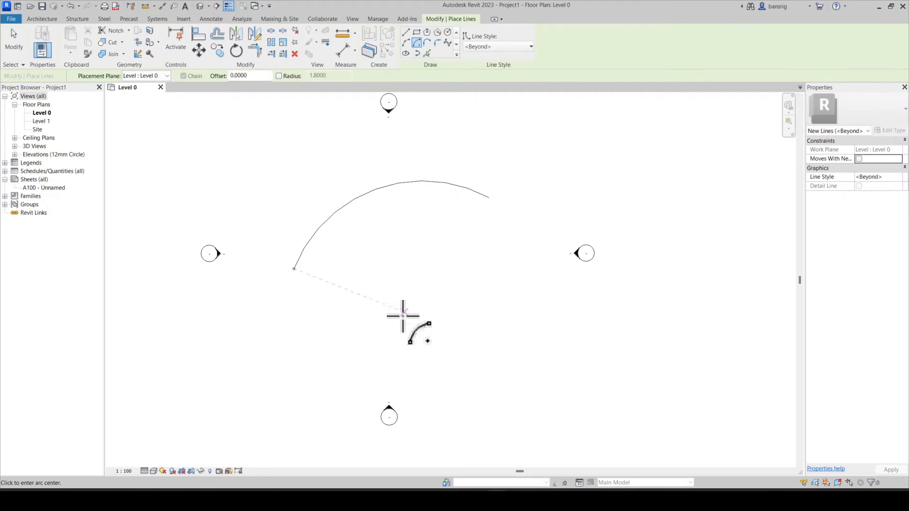
Step: Draw a smaller centre-ends arc inside the first, select it, then resume Model Line
{"action": "left_click", "coordinate": [403, 315]}
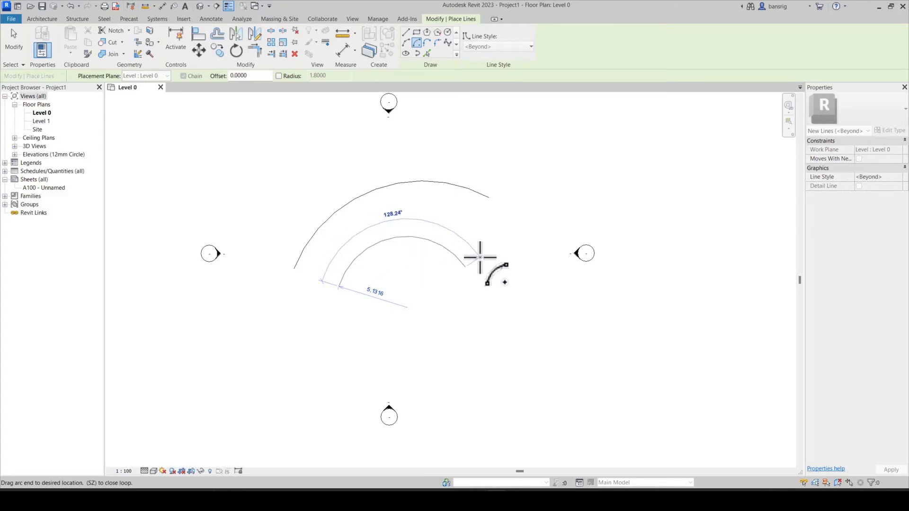
{"action": "key", "text": "Escape"}
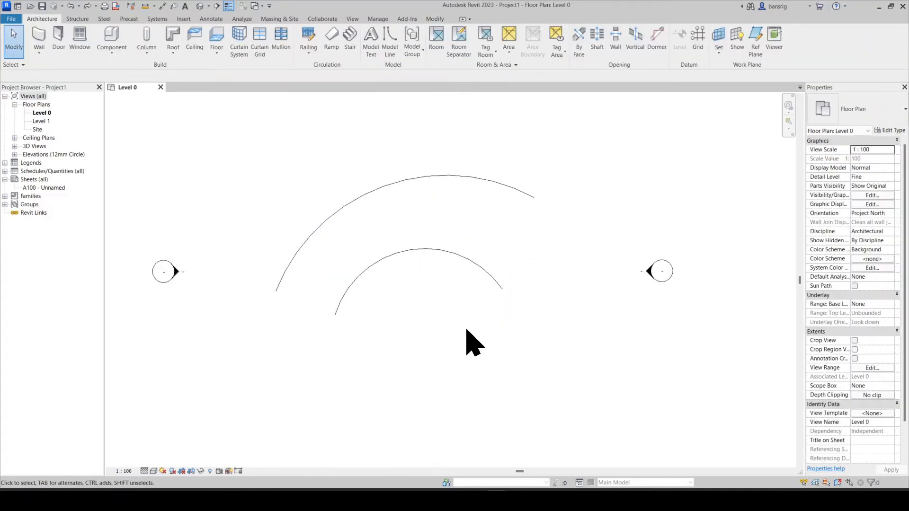
{"action": "left_click", "coordinate": [423, 250]}
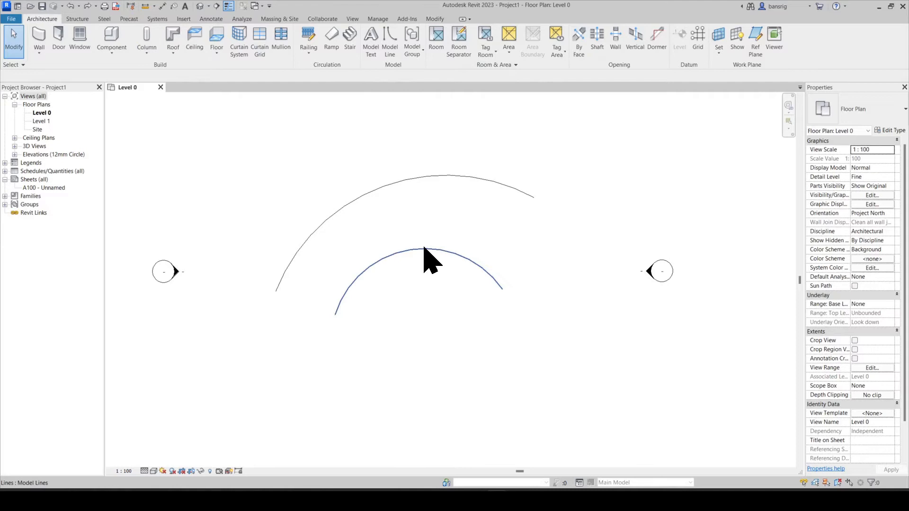
{"action": "left_click", "coordinate": [432, 255]}
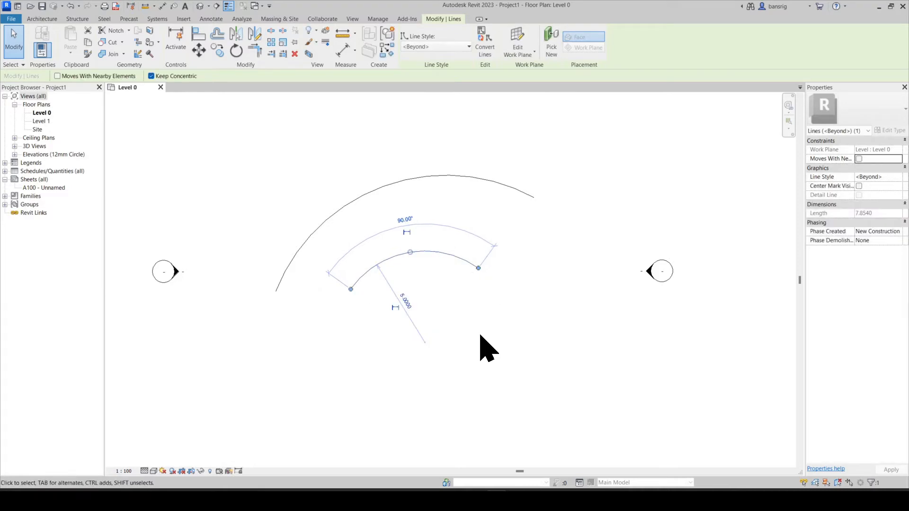
{"action": "left_click", "coordinate": [426, 43]}
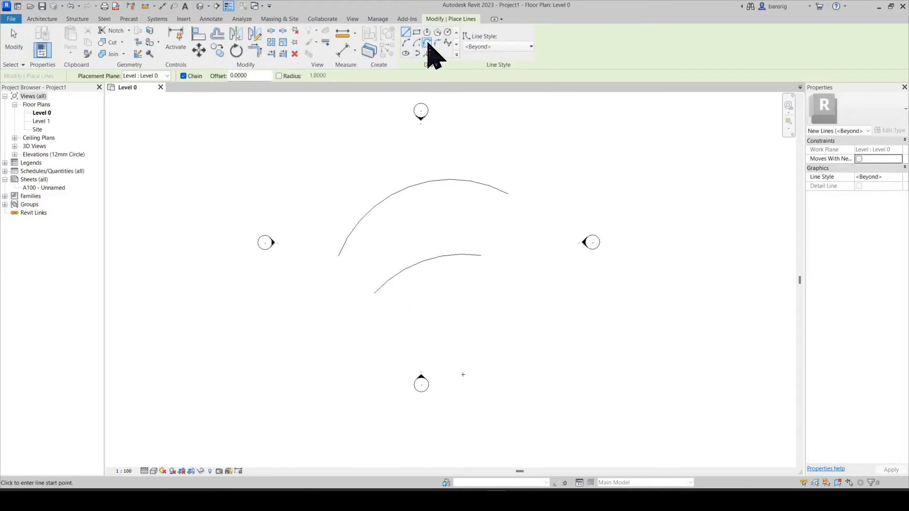
{"action": "mouse_move", "coordinate": [427, 45]}
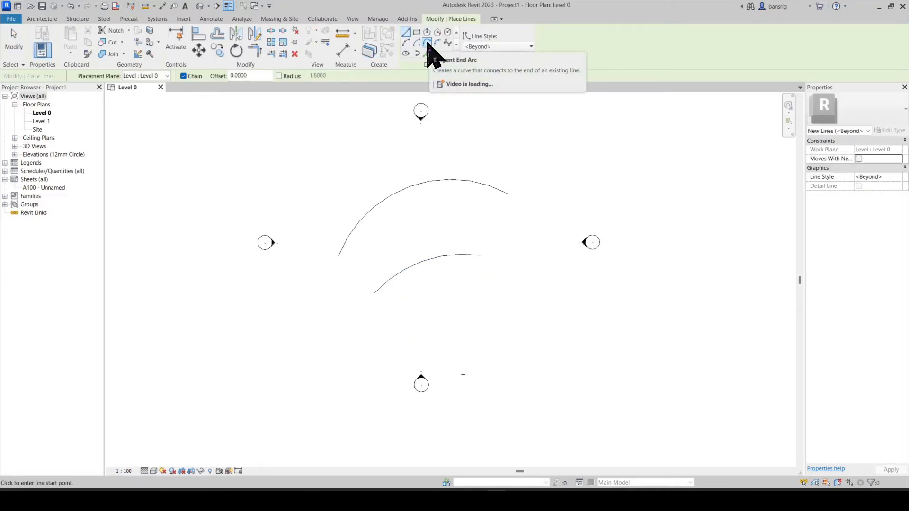
{"action": "mouse_move", "coordinate": [428, 43]}
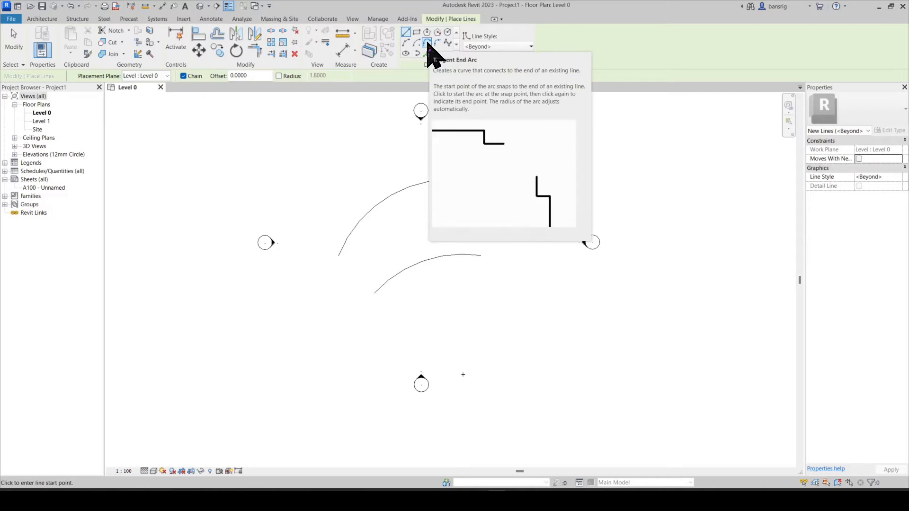
Step: Chain Tangent End arcs from the inner arc's endpoint along the plan's right side
{"action": "left_click", "coordinate": [428, 42]}
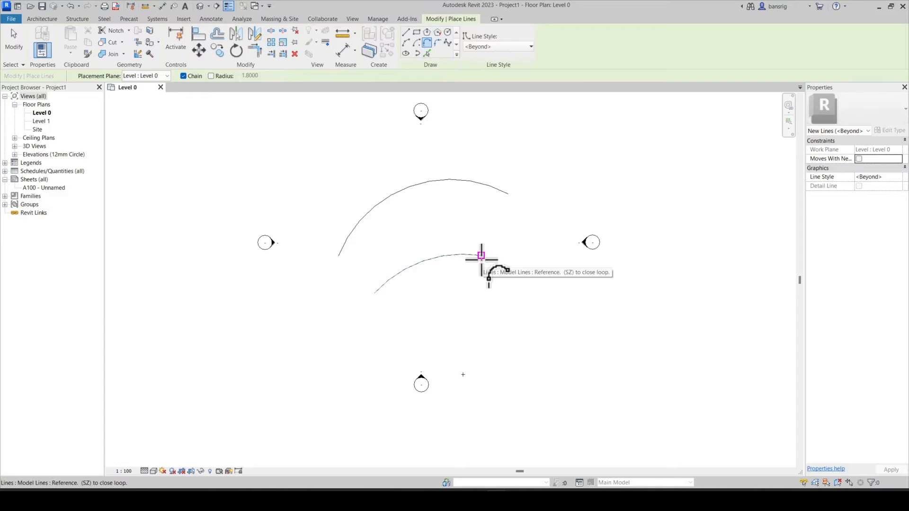
{"action": "mouse_move", "coordinate": [517, 324]}
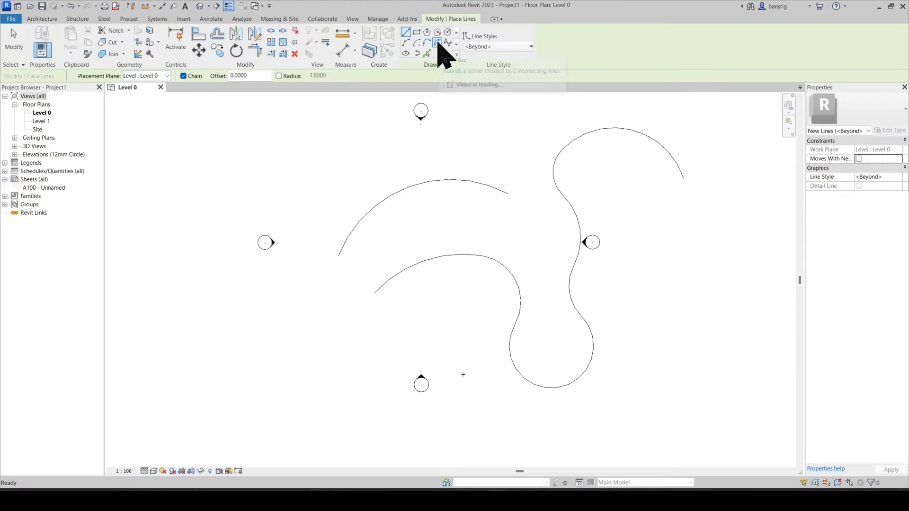
{"action": "mouse_move", "coordinate": [439, 43]}
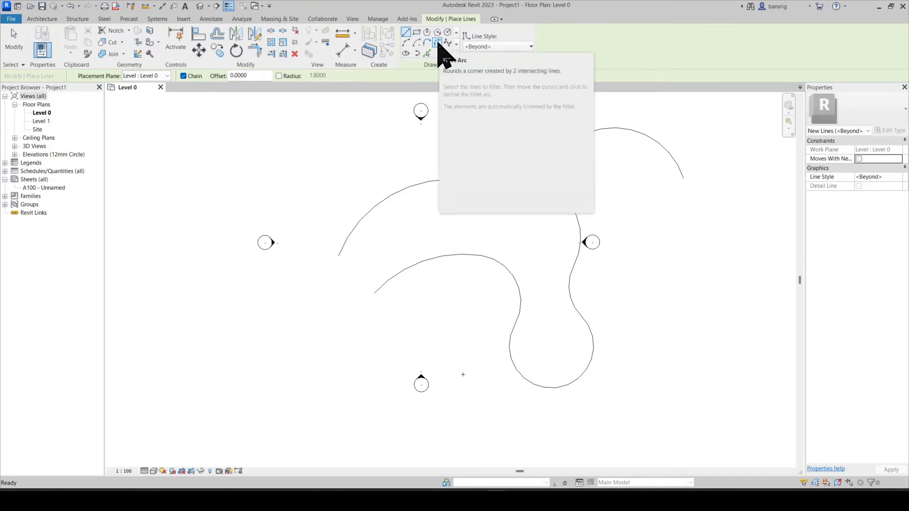
{"action": "mouse_move", "coordinate": [417, 33]}
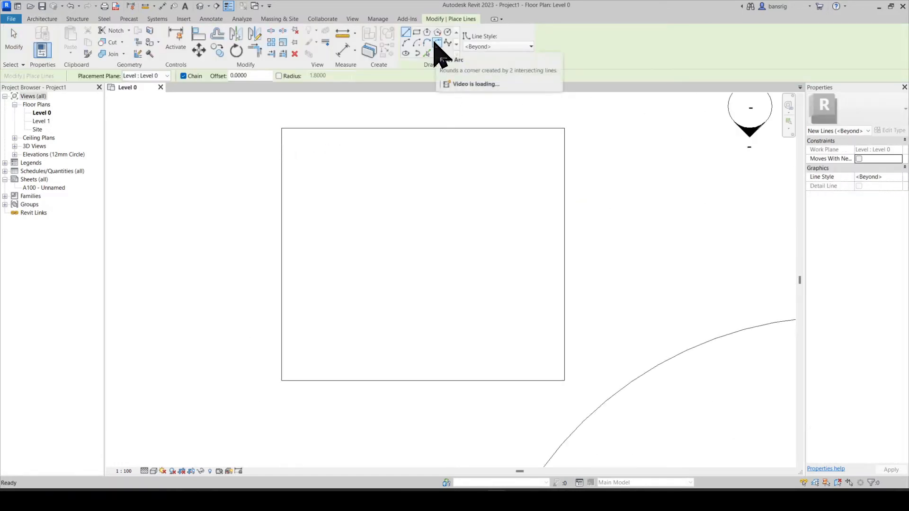
Step: Round the rectangle's top corners with Fillet Arc using a 2.0000 radius
{"action": "left_click", "coordinate": [437, 44]}
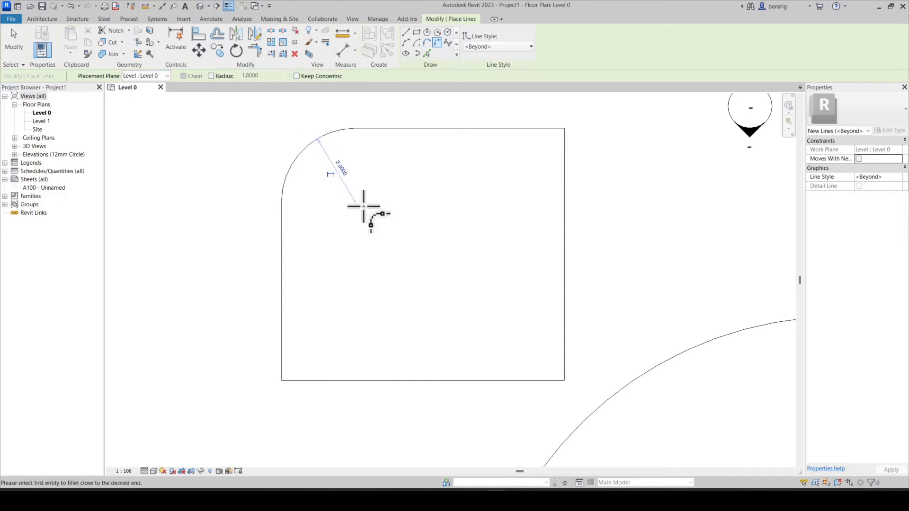
{"action": "mouse_move", "coordinate": [389, 190]}
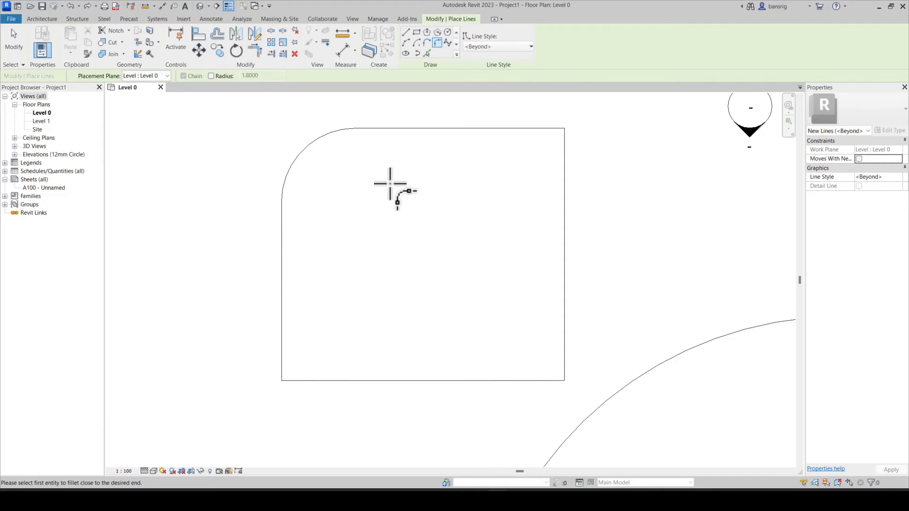
{"action": "left_click", "coordinate": [212, 76]}
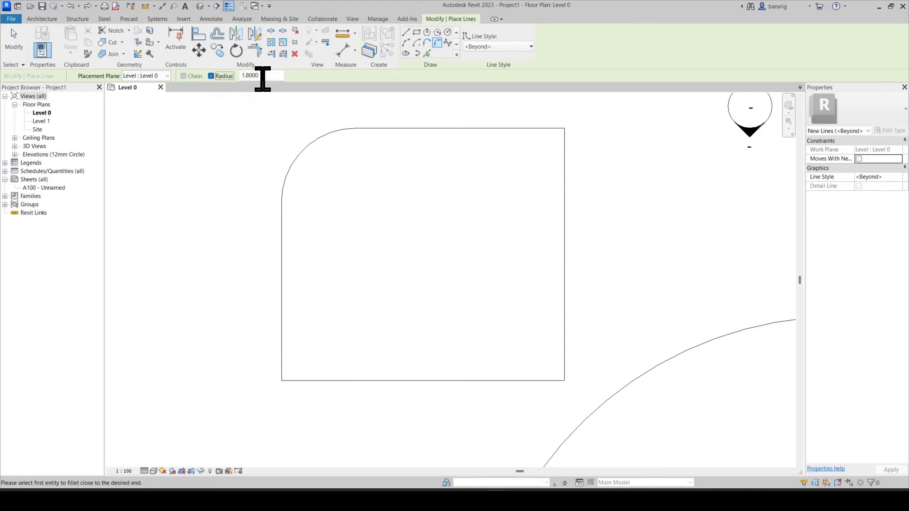
{"action": "type", "text": "2.0000"}
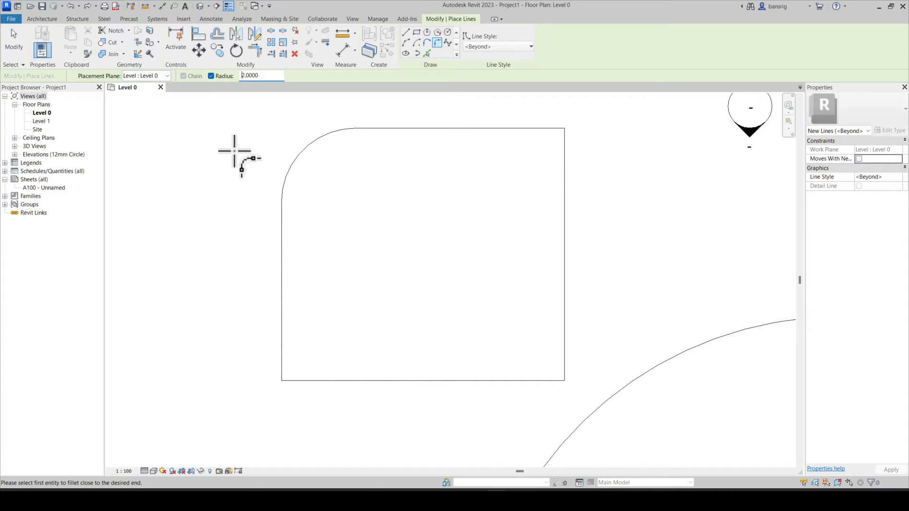
{"action": "mouse_move", "coordinate": [474, 162]}
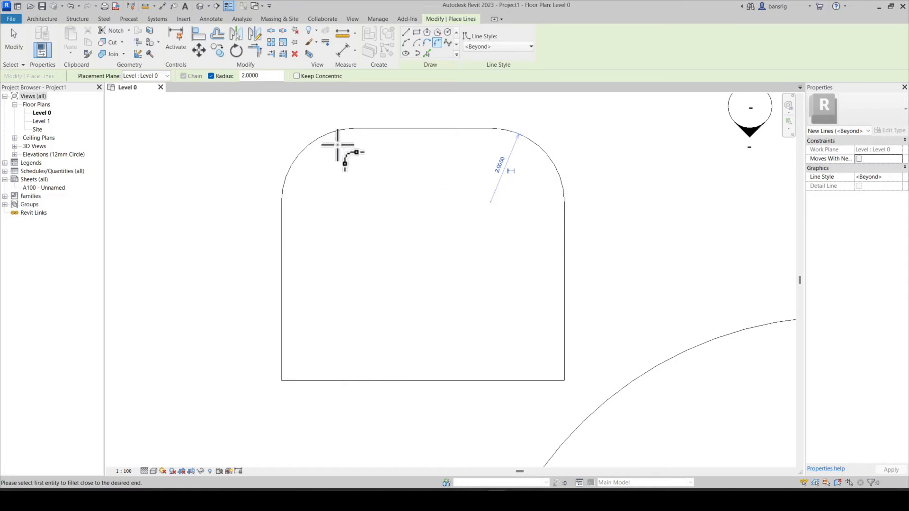
{"action": "mouse_move", "coordinate": [421, 224]}
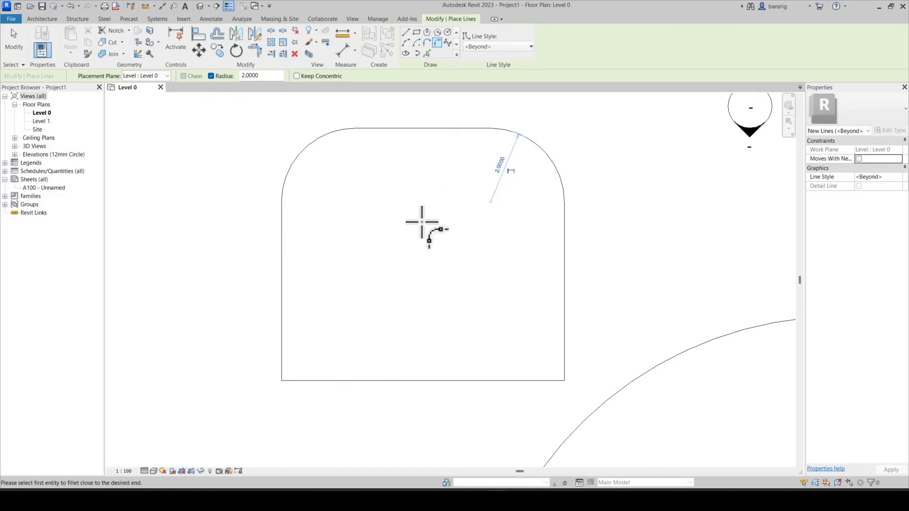
{"action": "left_click", "coordinate": [505, 174]}
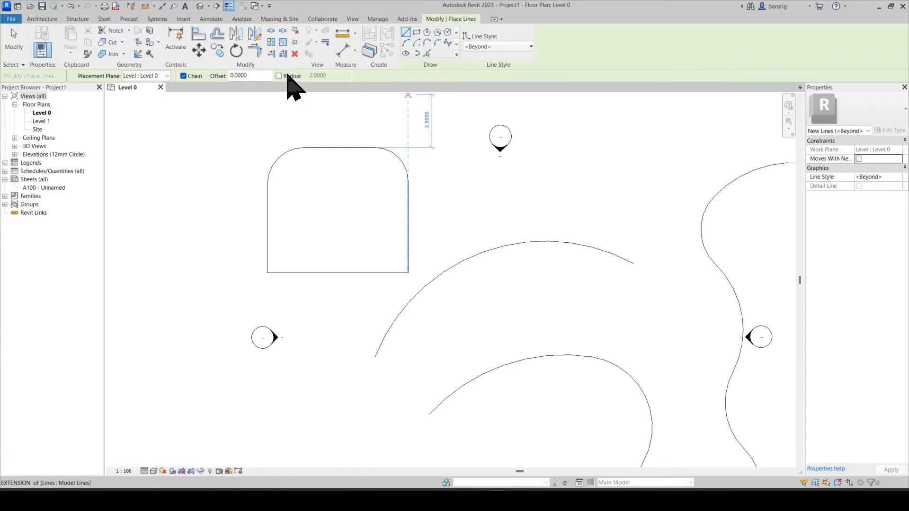
Step: Draw a closed chained-line outline with automatic 2.0000-radius rounded corners
{"action": "left_click", "coordinate": [278, 76]}
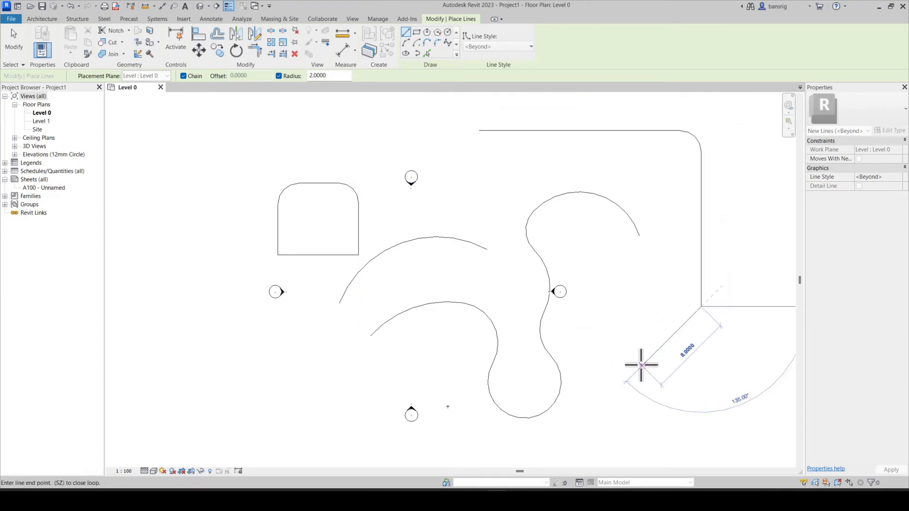
{"action": "mouse_move", "coordinate": [656, 250]}
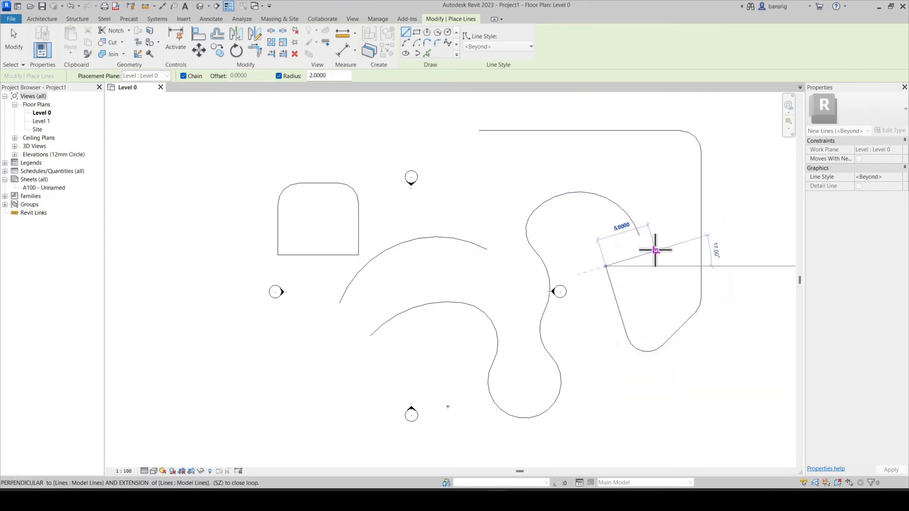
{"action": "mouse_move", "coordinate": [483, 169]}
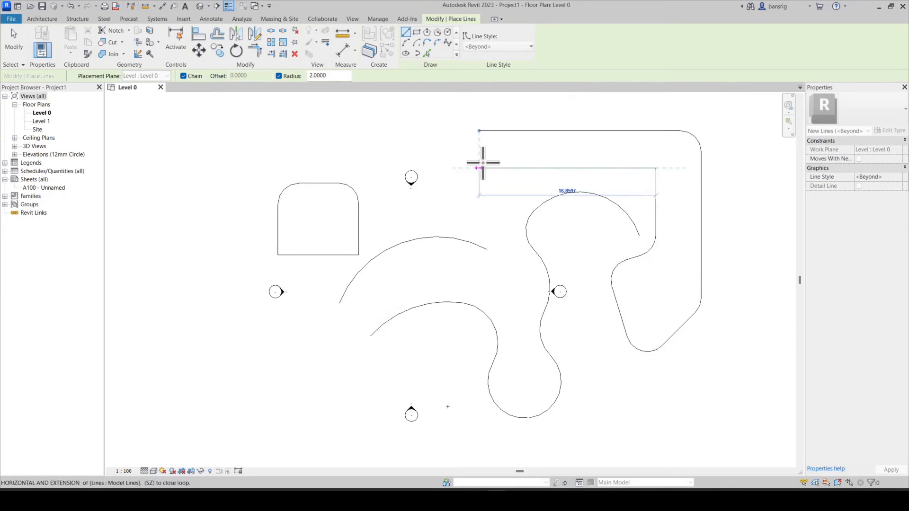
{"action": "key", "text": "Escape"}
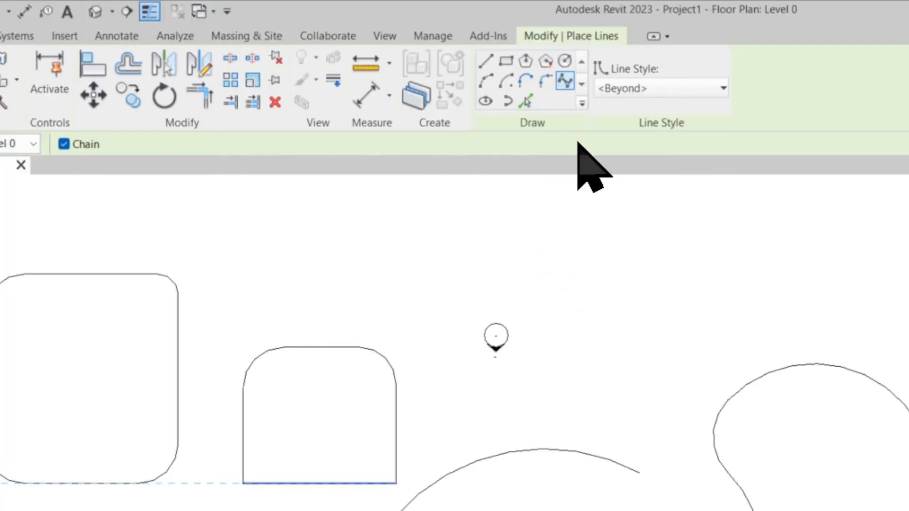
{"action": "mouse_move", "coordinate": [566, 81]}
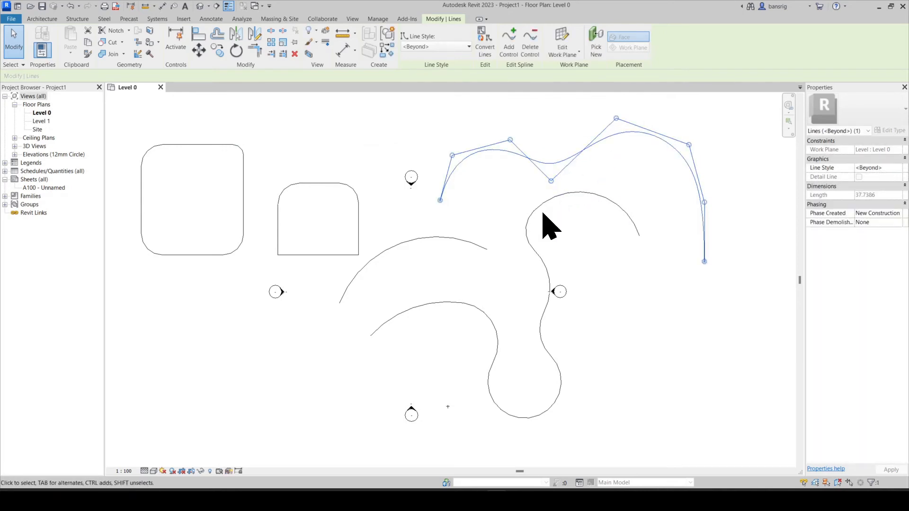
Step: Draw a wavy spline through several control points across the upper right and deselect it
{"action": "left_click", "coordinate": [500, 93]}
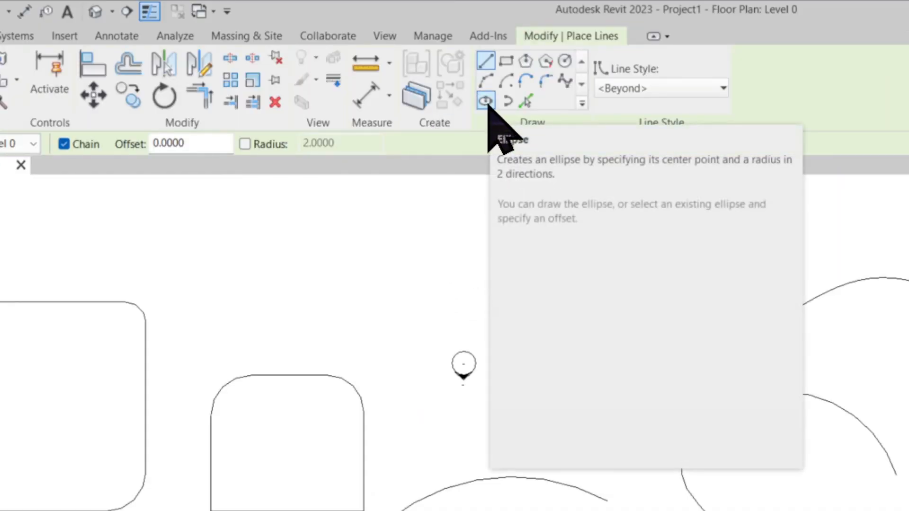
{"action": "mouse_move", "coordinate": [495, 136]}
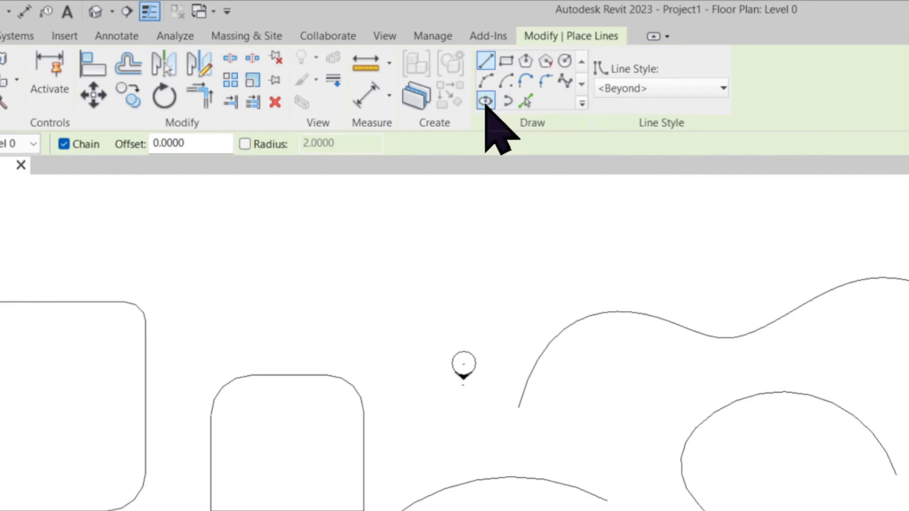
{"action": "mouse_move", "coordinate": [507, 101]}
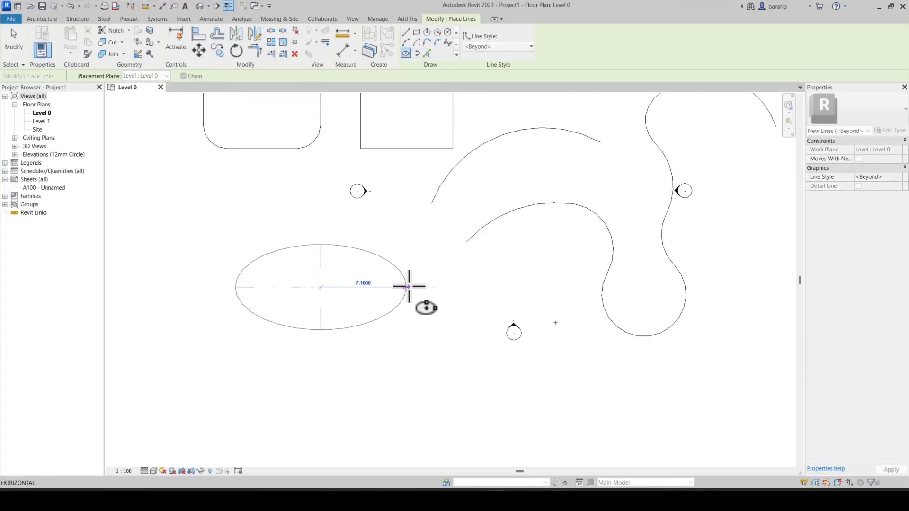
Step: Draw a full horizontal ellipse below the rounded rectangles with a radius of 10
{"action": "type", "text": "10"}
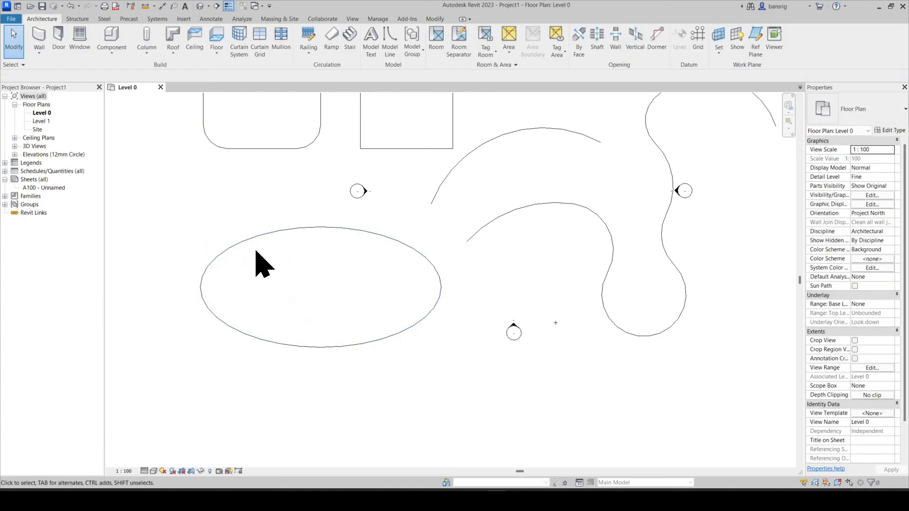
Step: Draw a partial ellipse across the lower plan and edit its 5.0000 temporary dimension
{"action": "left_click", "coordinate": [389, 42]}
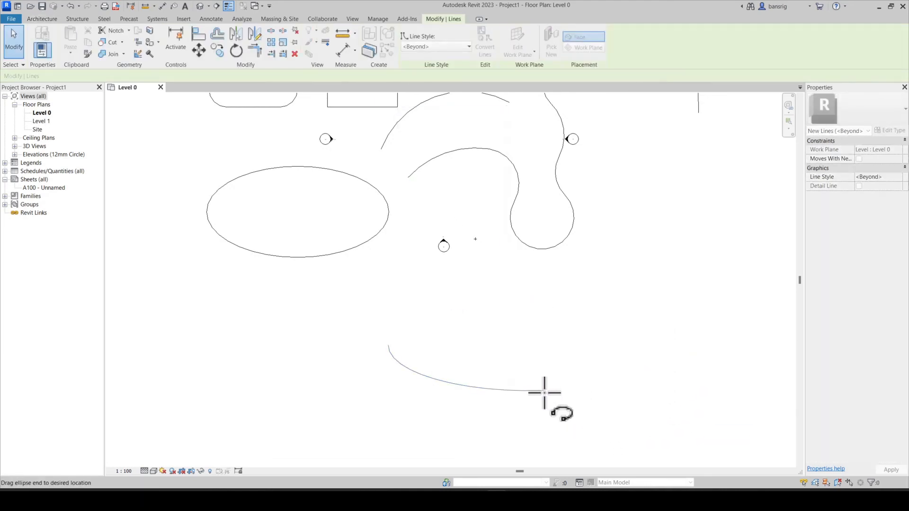
{"action": "left_click", "coordinate": [459, 389]}
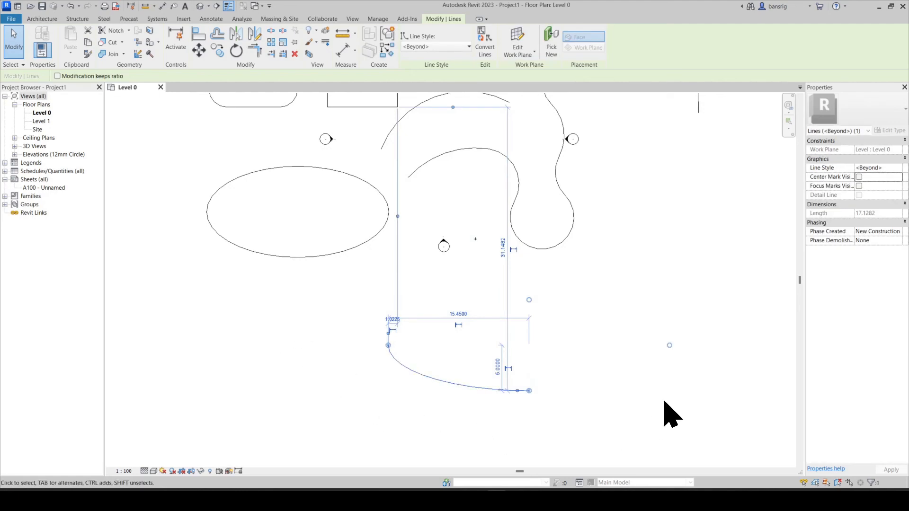
{"action": "mouse_move", "coordinate": [481, 397]}
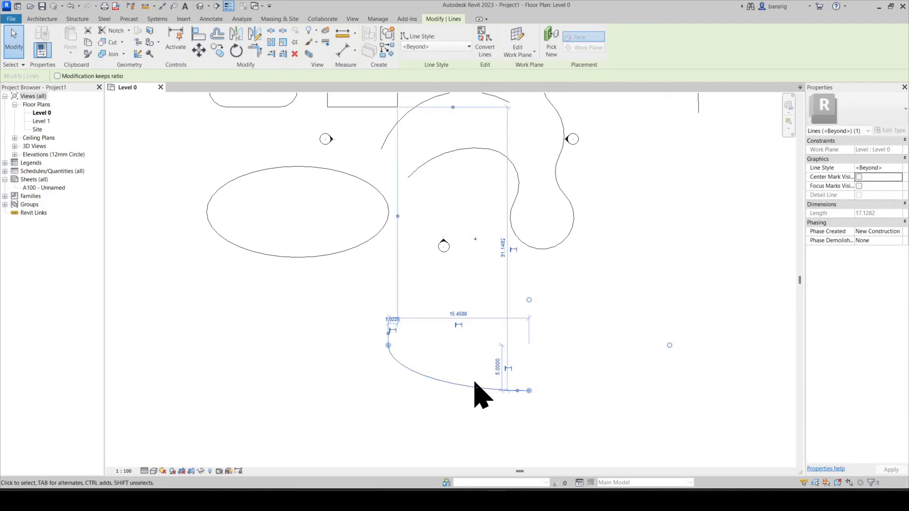
{"action": "left_click", "coordinate": [497, 362]}
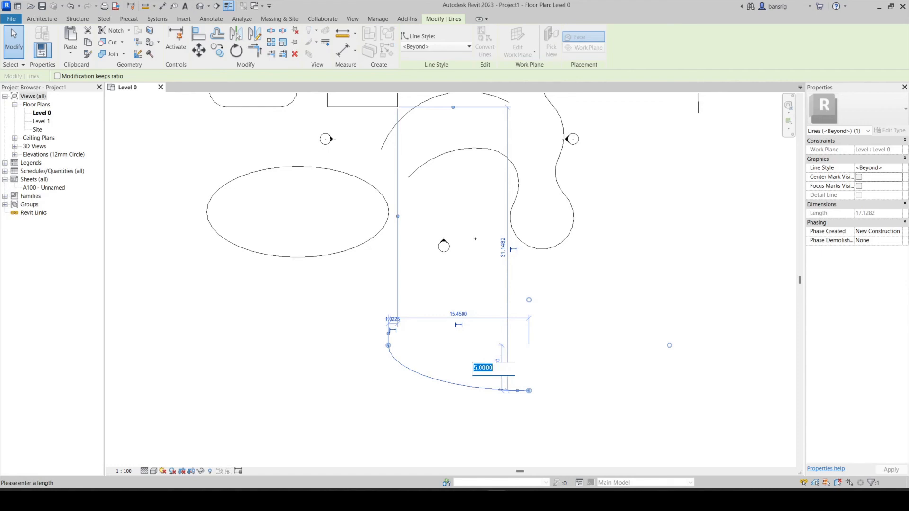